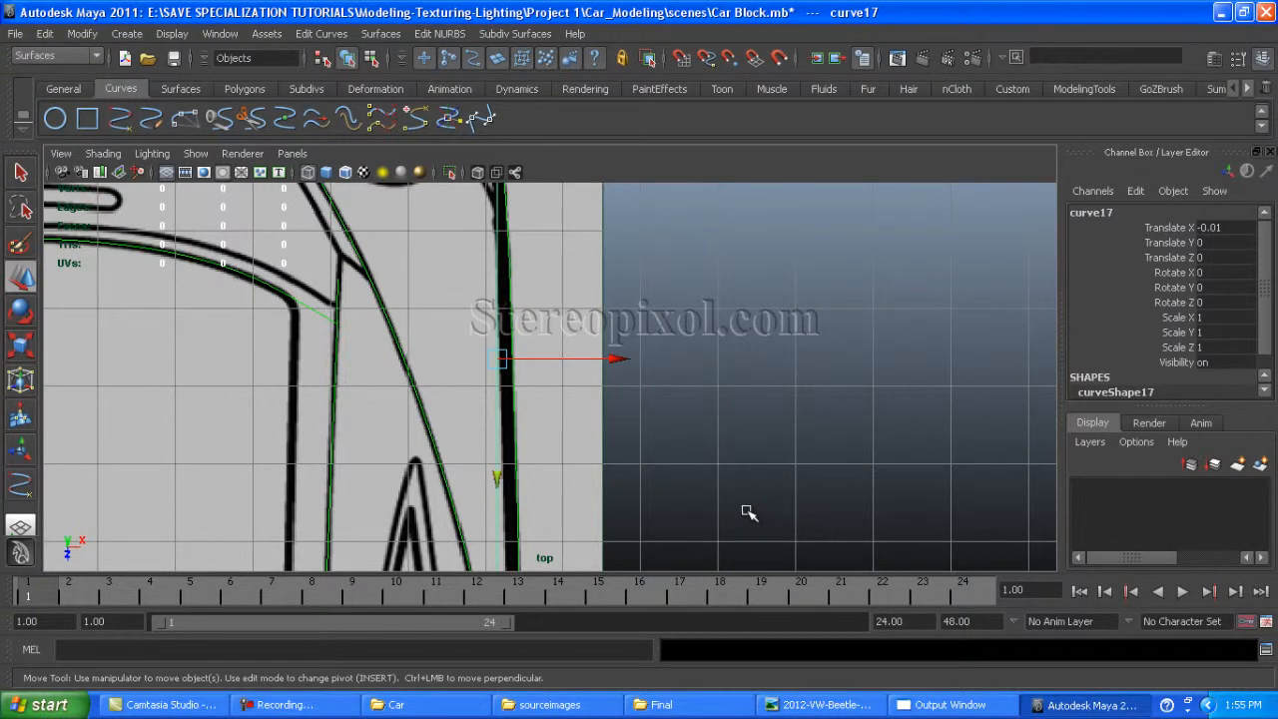
mouse_move(659, 475)
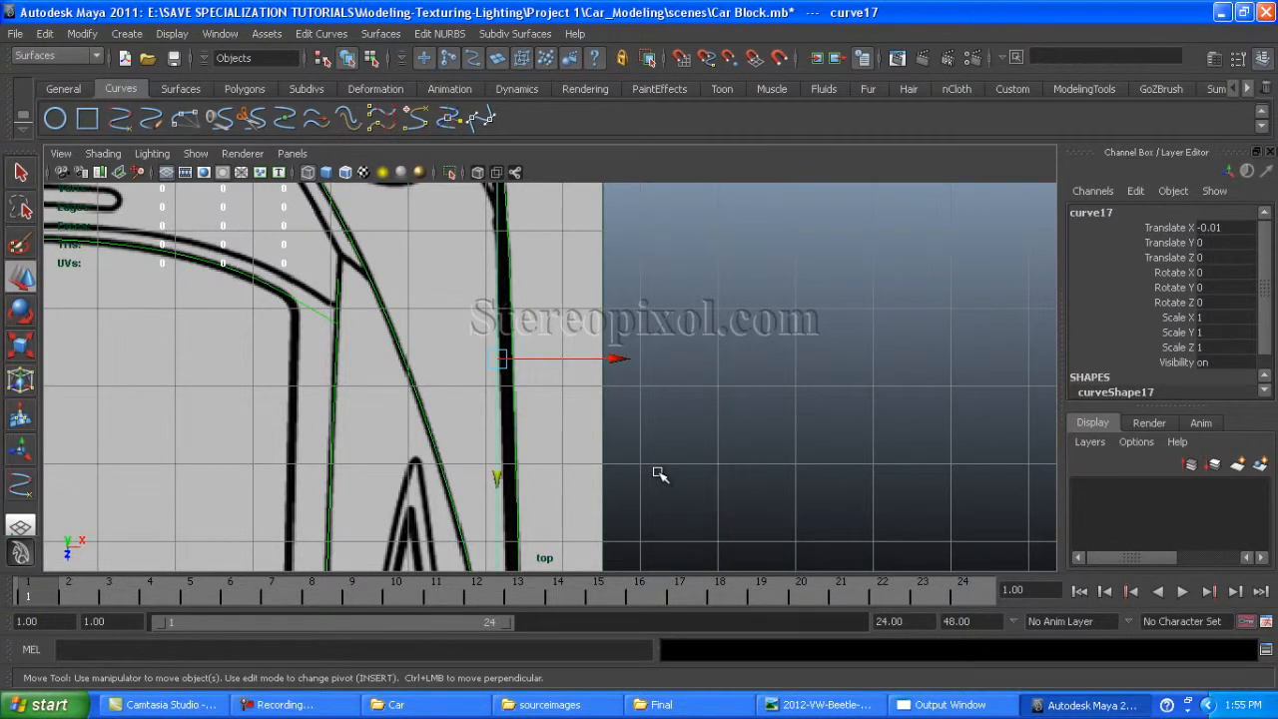
mouse_move(657, 403)
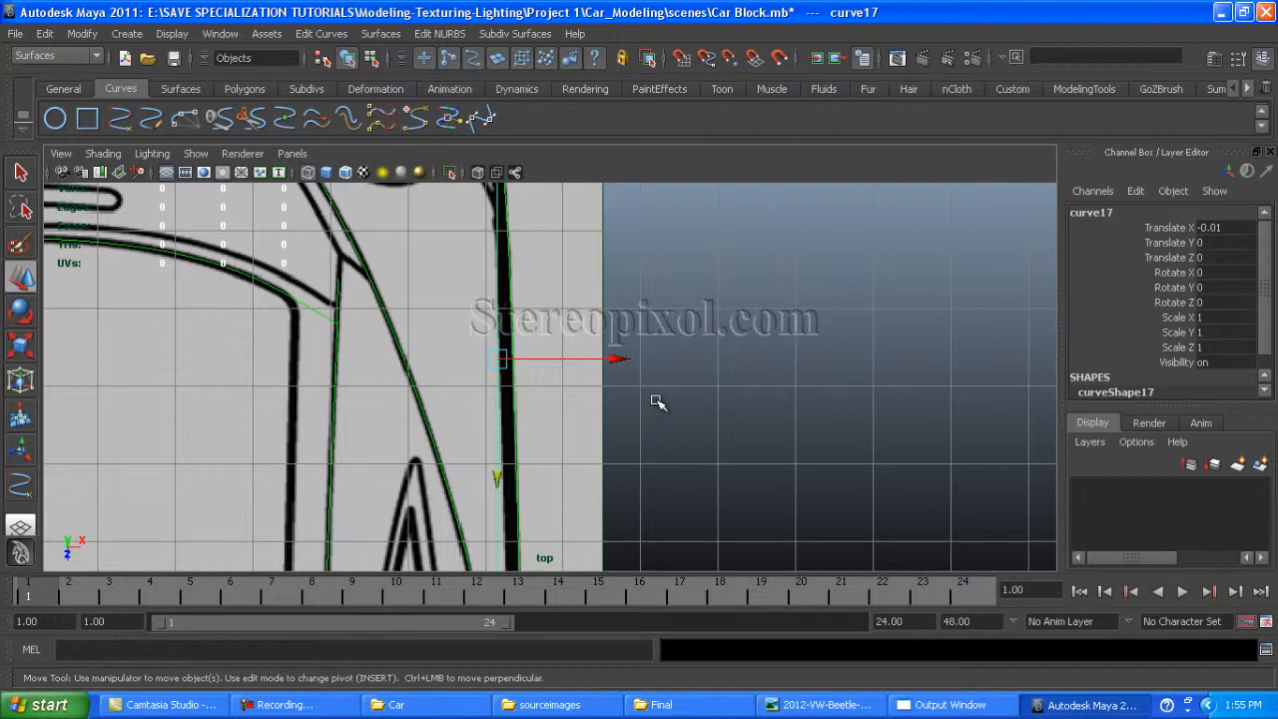
Enter Control Vertex mode on curve17 and pull CV 5 into the body's arc
right_click(529, 360)
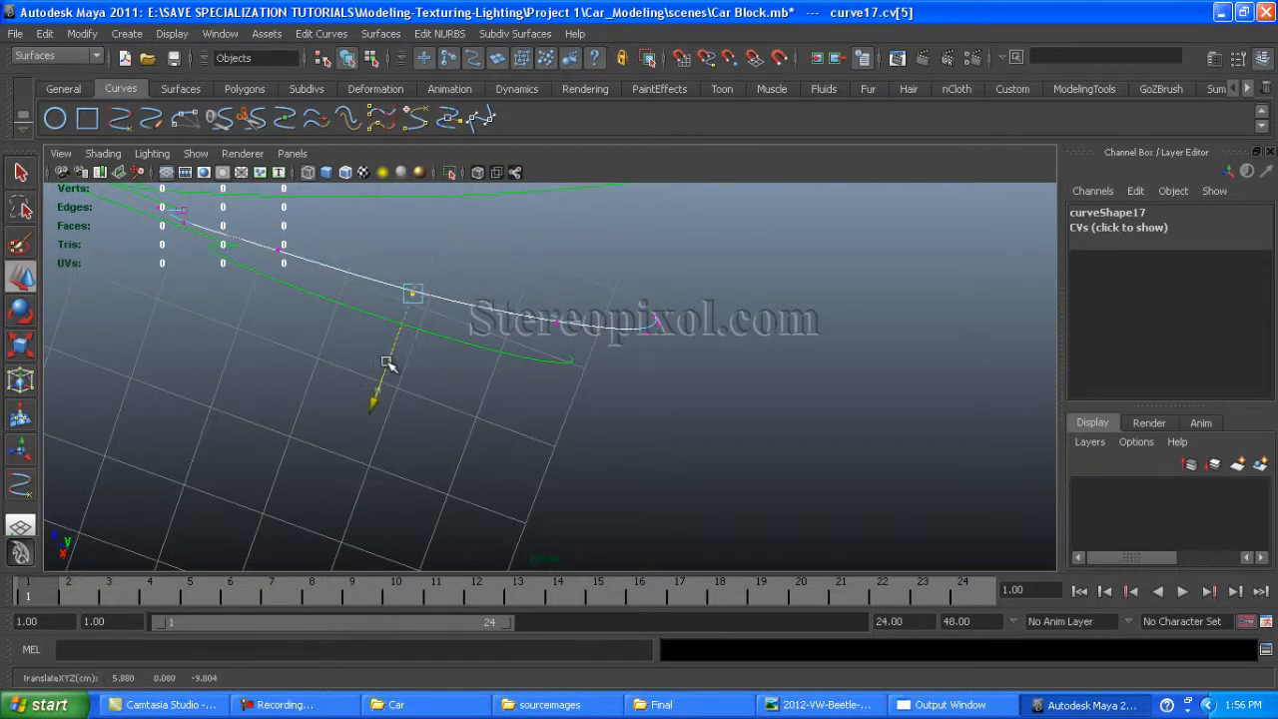
Orbit around the fender curve and nudge curve17's CVs to align with the cage
left_click_drag(389, 364, 360, 410)
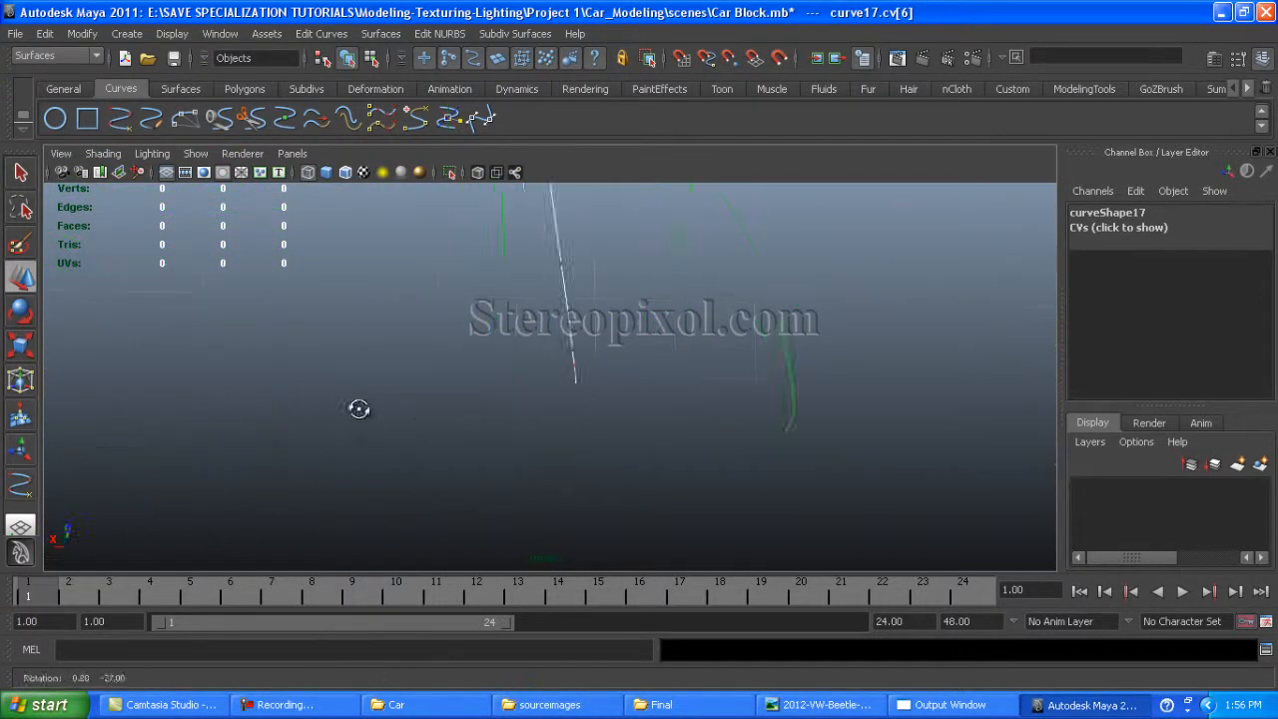
left_click_drag(359, 408, 449, 494)
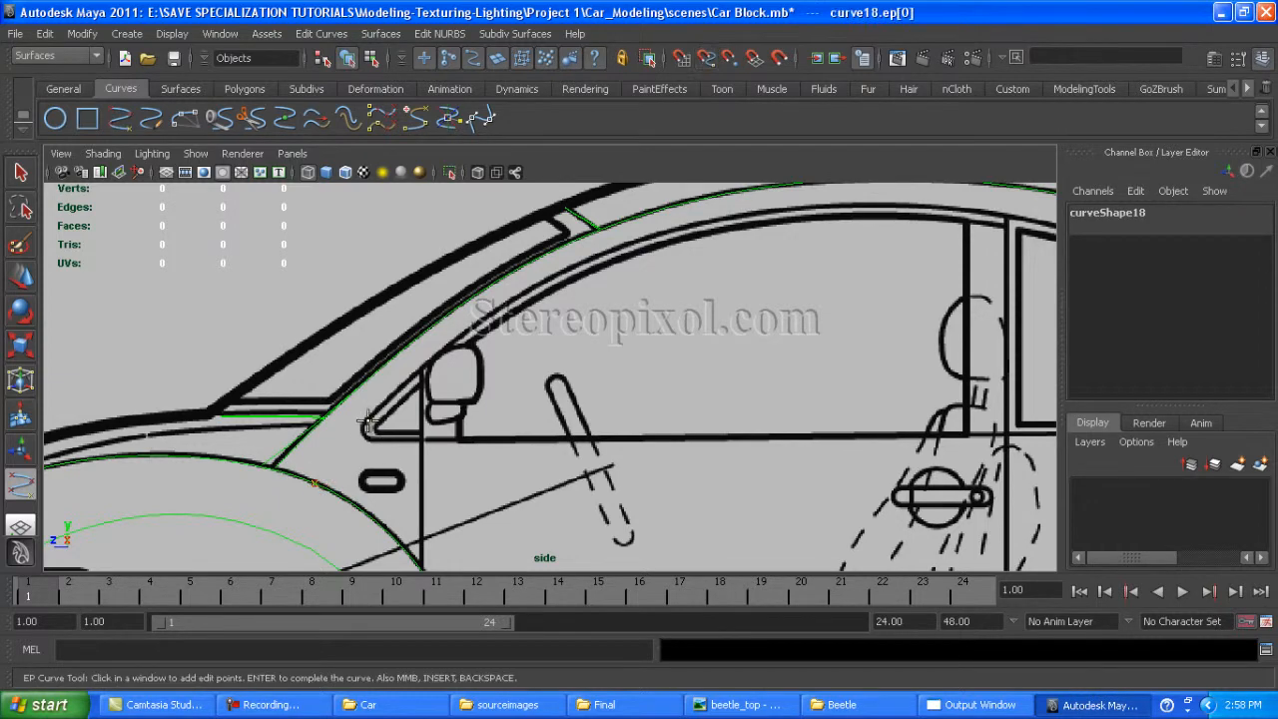
Trace an EP curve along the roof line of the side blueprint, creating curve18
left_click(389, 413)
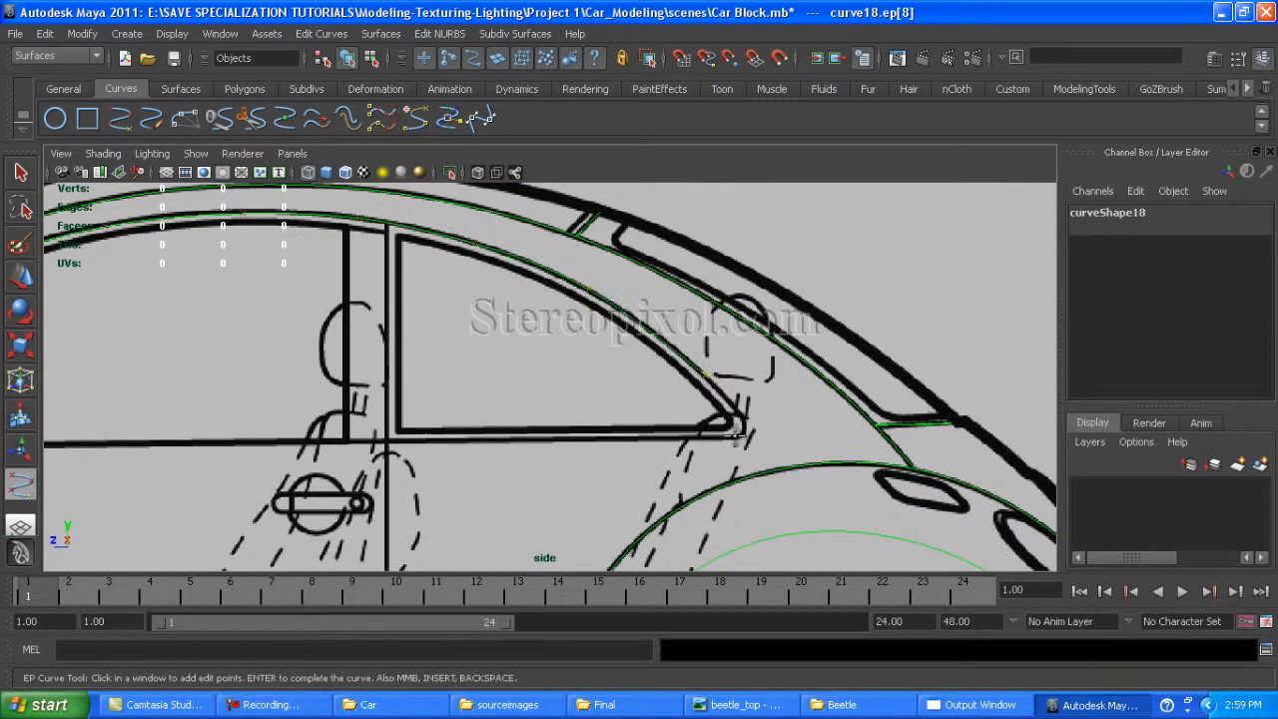
left_click(789, 481)
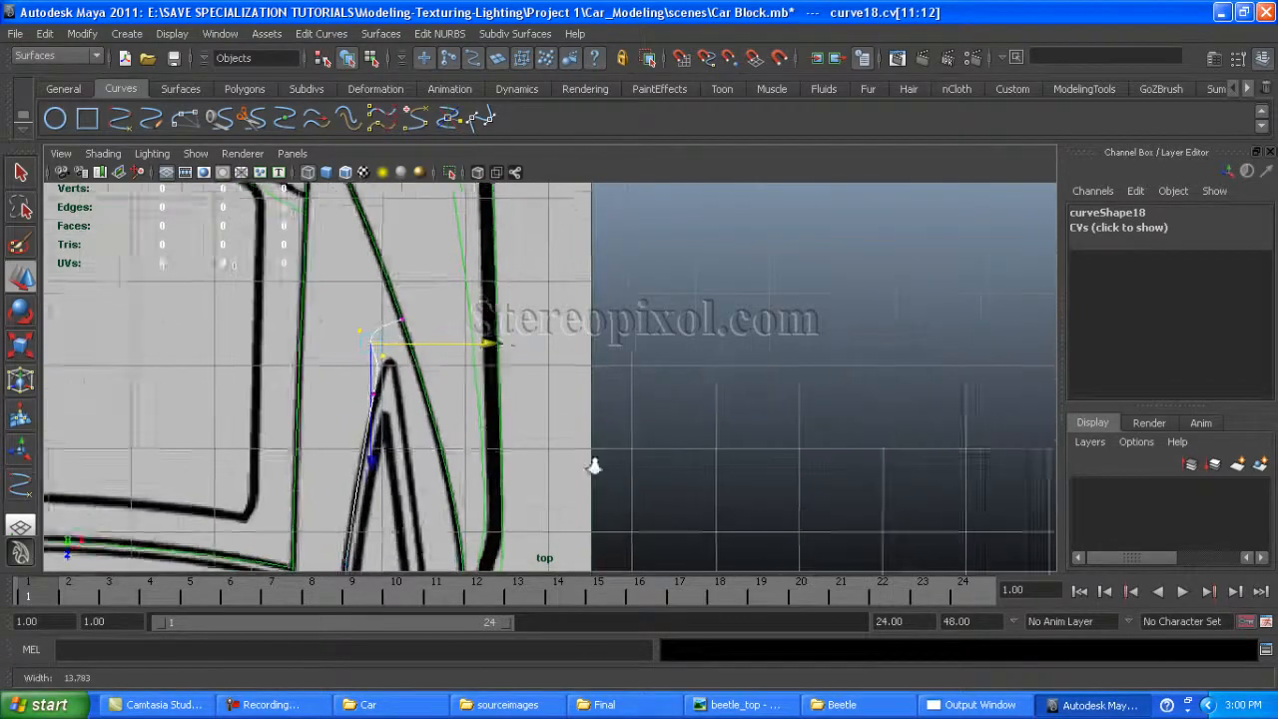
Switch to a maximized top view and draw a three-point circular arc over the hood as curve20
key("space")
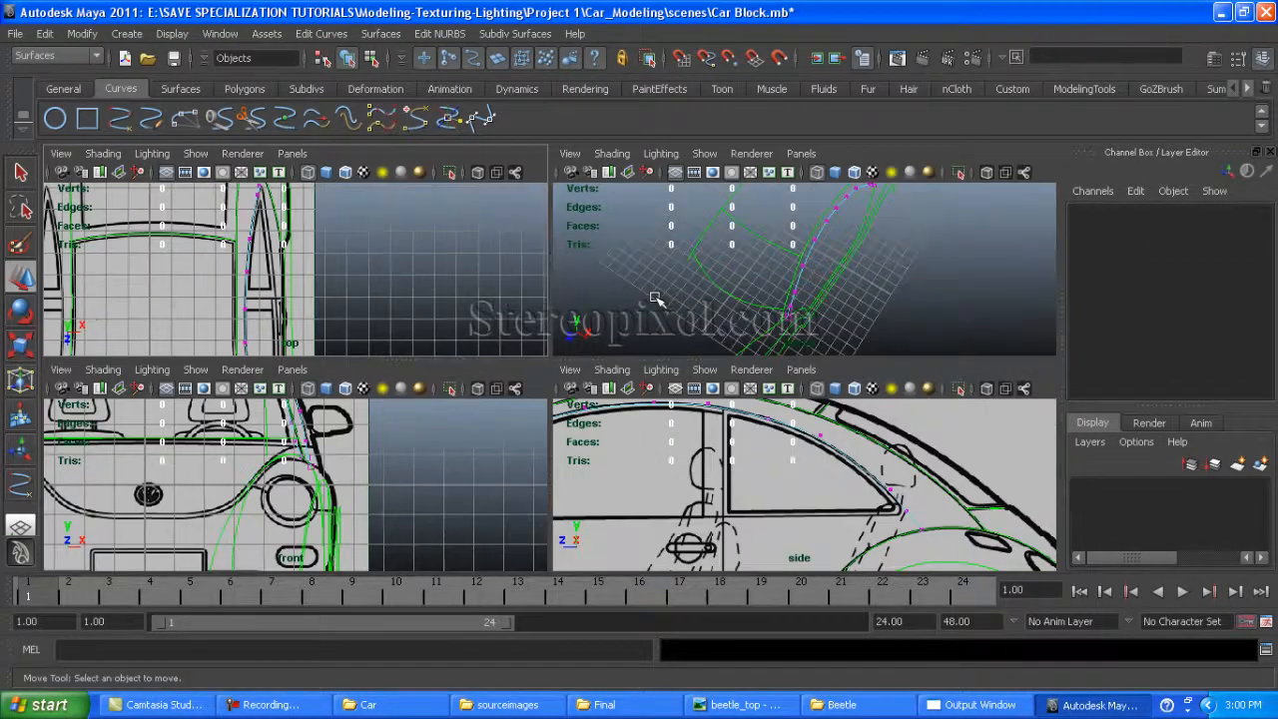
key("space")
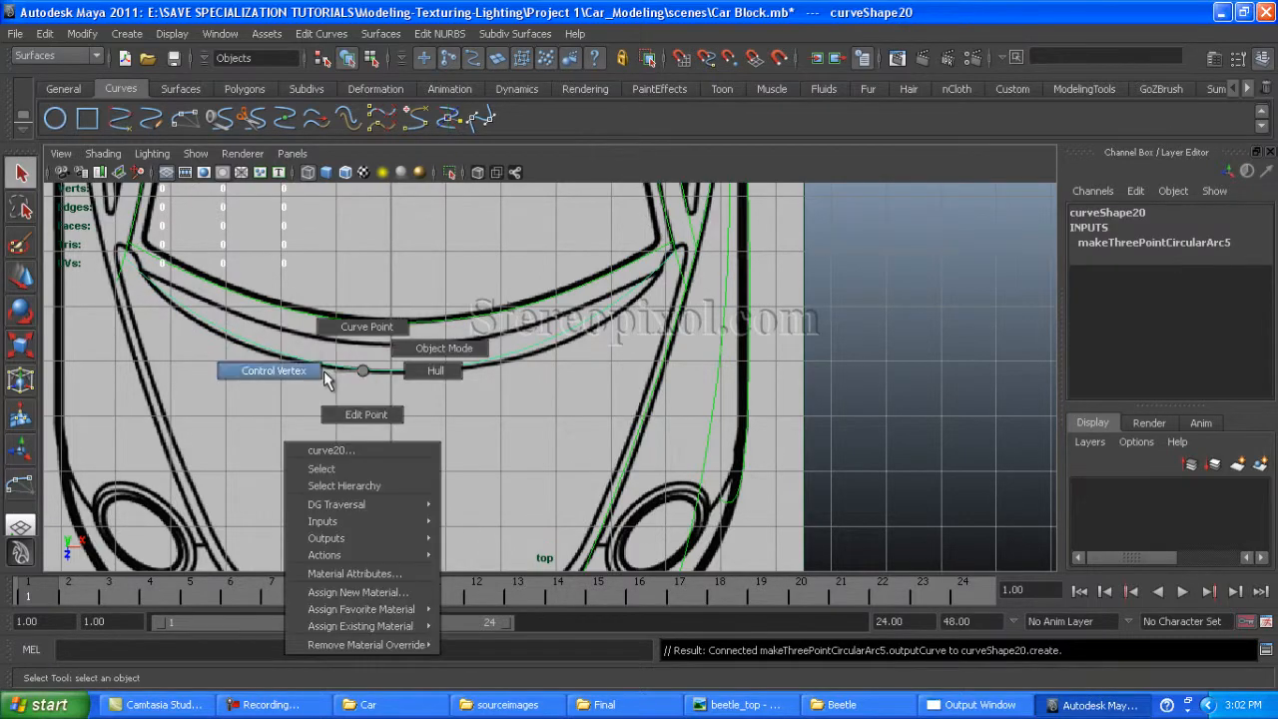
Reshape curve20's control vertices and review the green curve cage in perspective
left_click(644, 300)
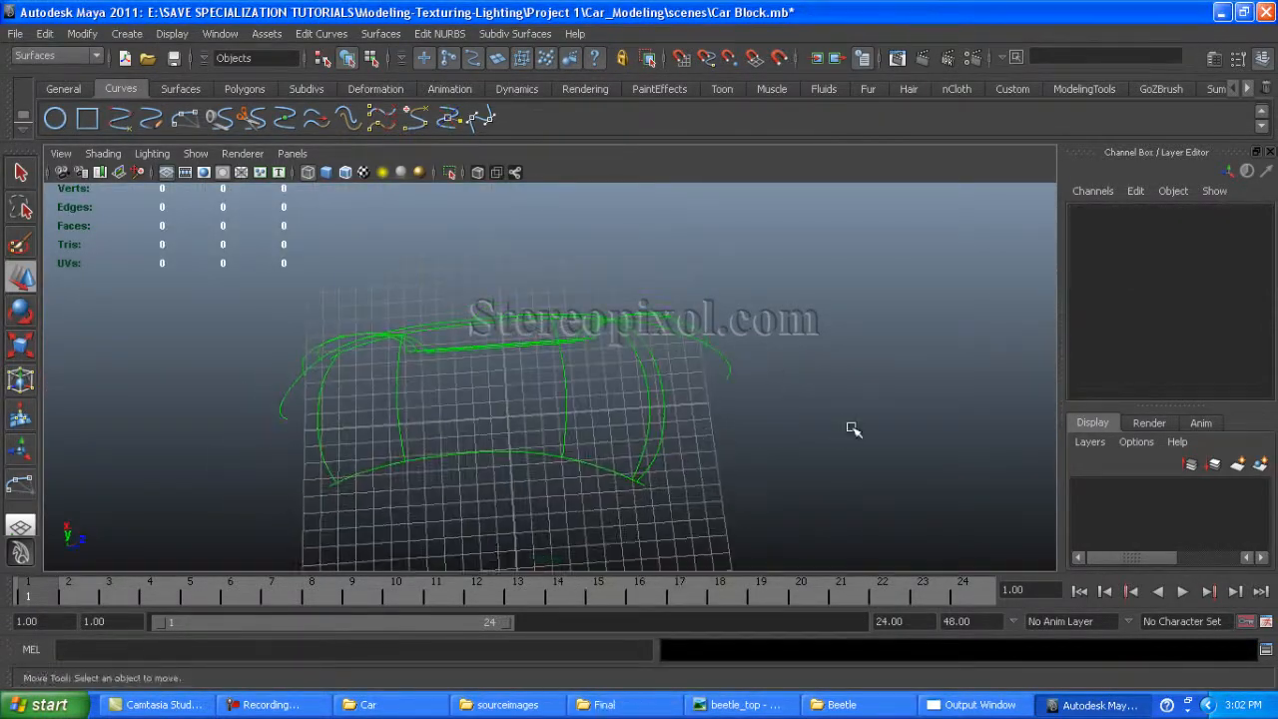
Start a new EP curve along the body profile in the side view, becoming curve22
left_click_drag(855, 429, 416, 329)
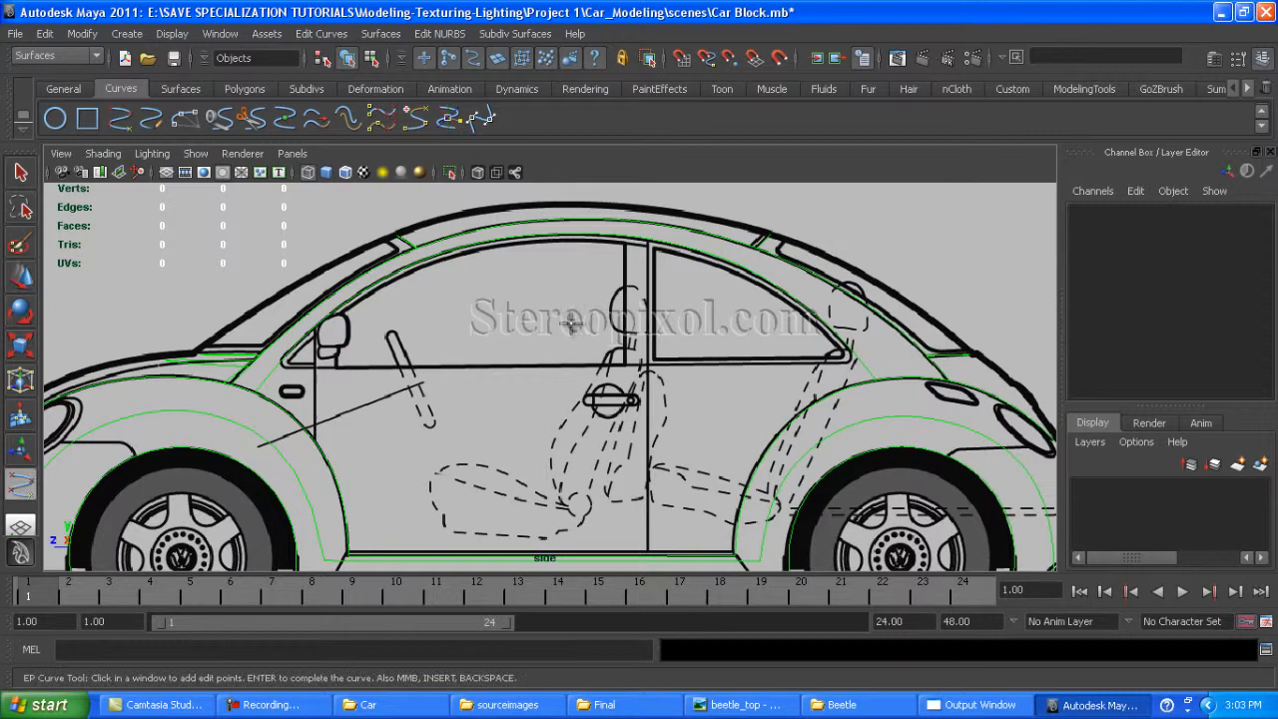
left_click(648, 409)
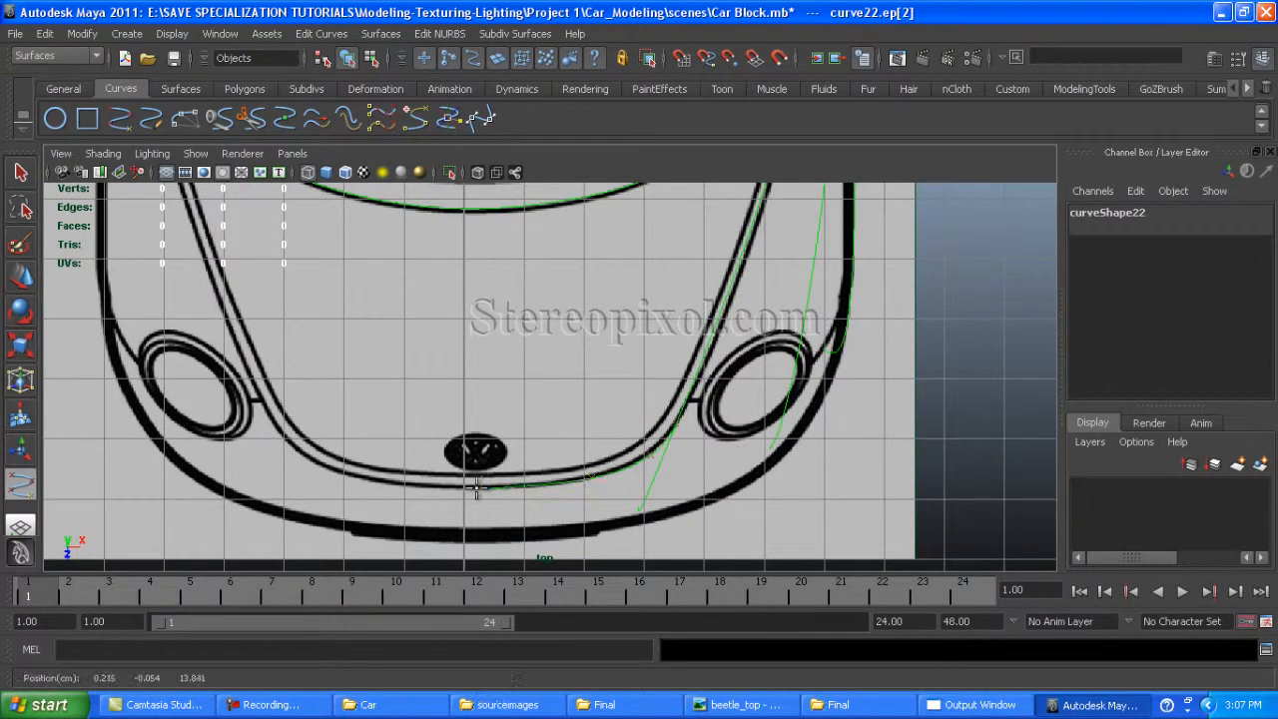
Trace curve23 along the hood's front edge past the emblem toward the headlight, then select curve11
left_click(269, 429)
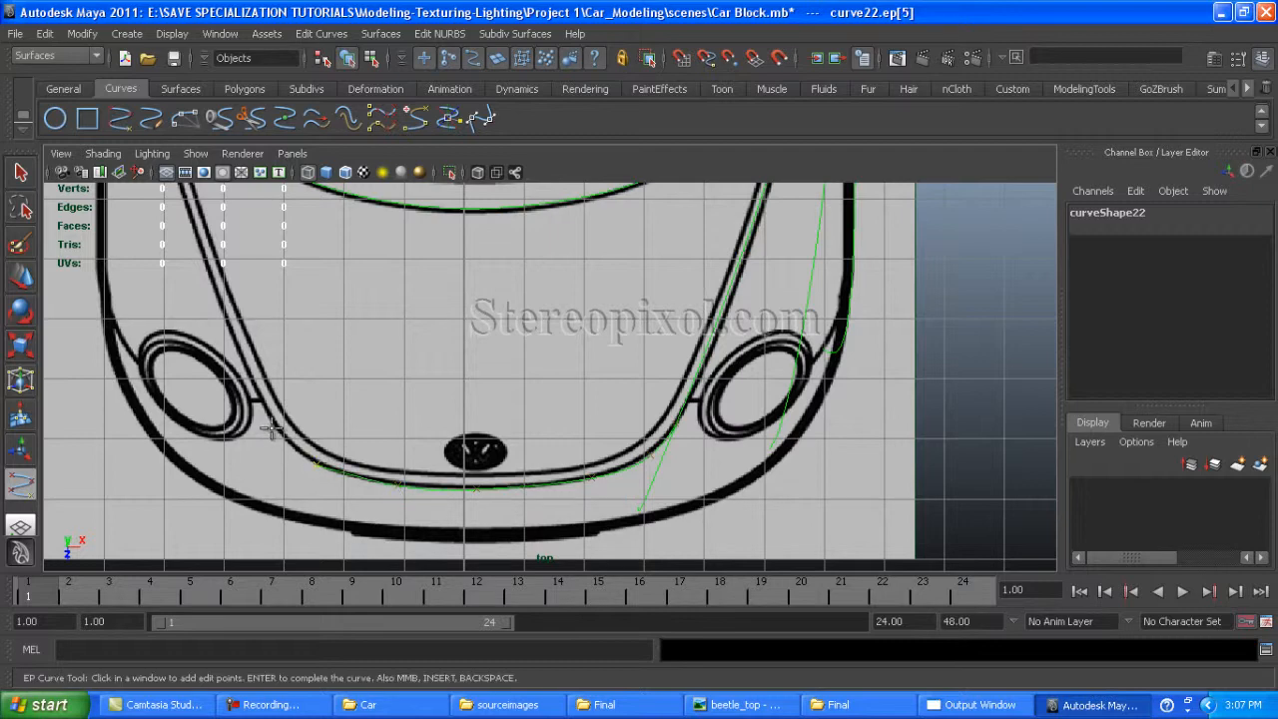
left_click(278, 423)
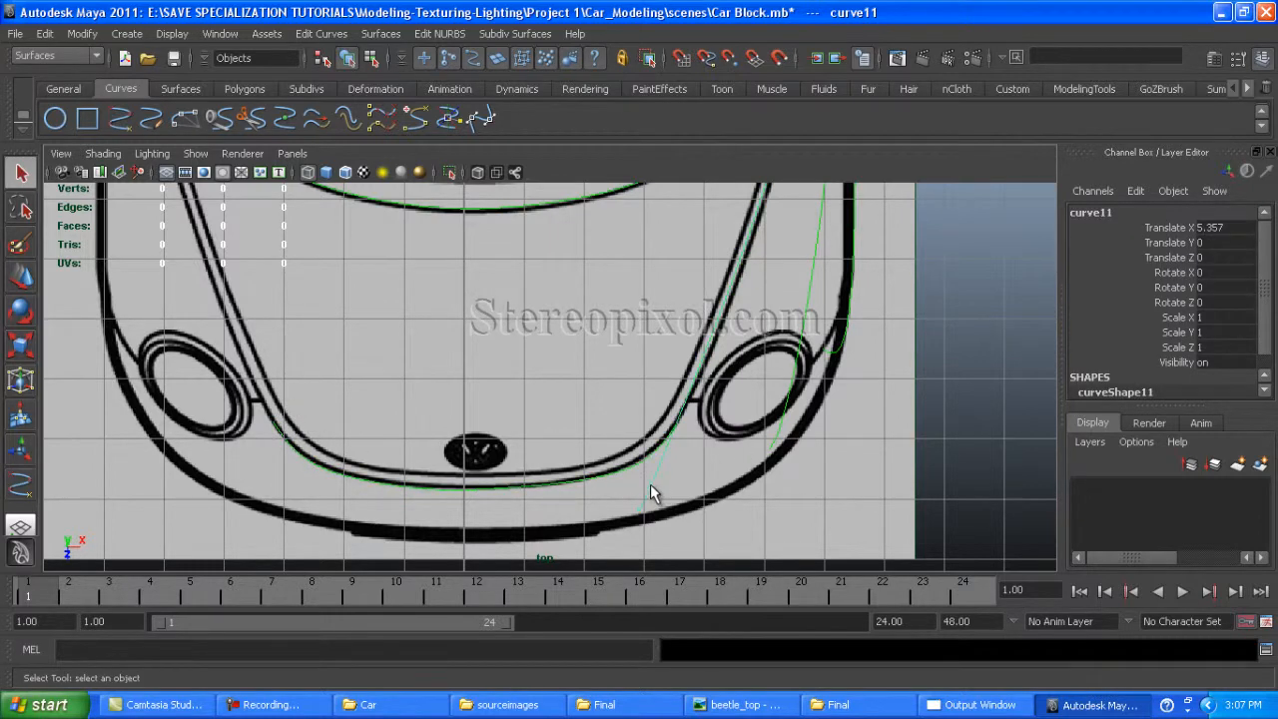
left_click(44, 32)
type("-1")
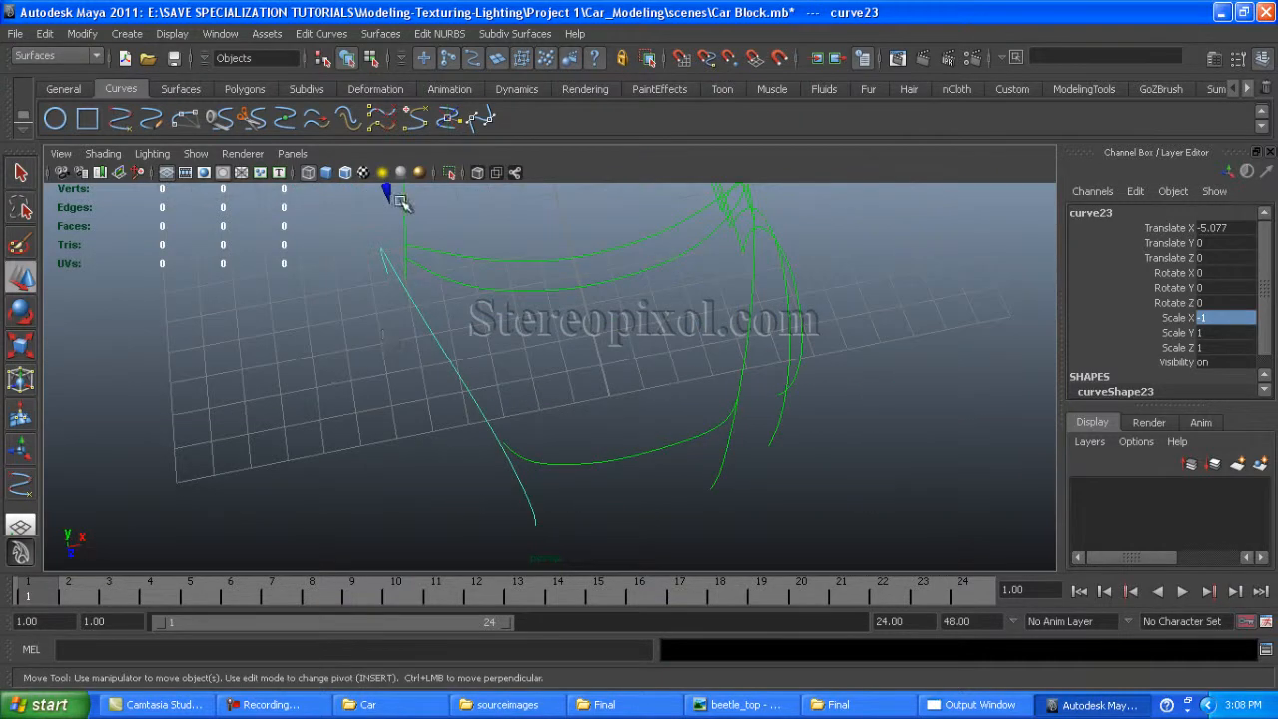
Mirror the front curve with Scale X -1 and orbit to check the symmetric hood curves
left_click_drag(386, 190, 569, 411)
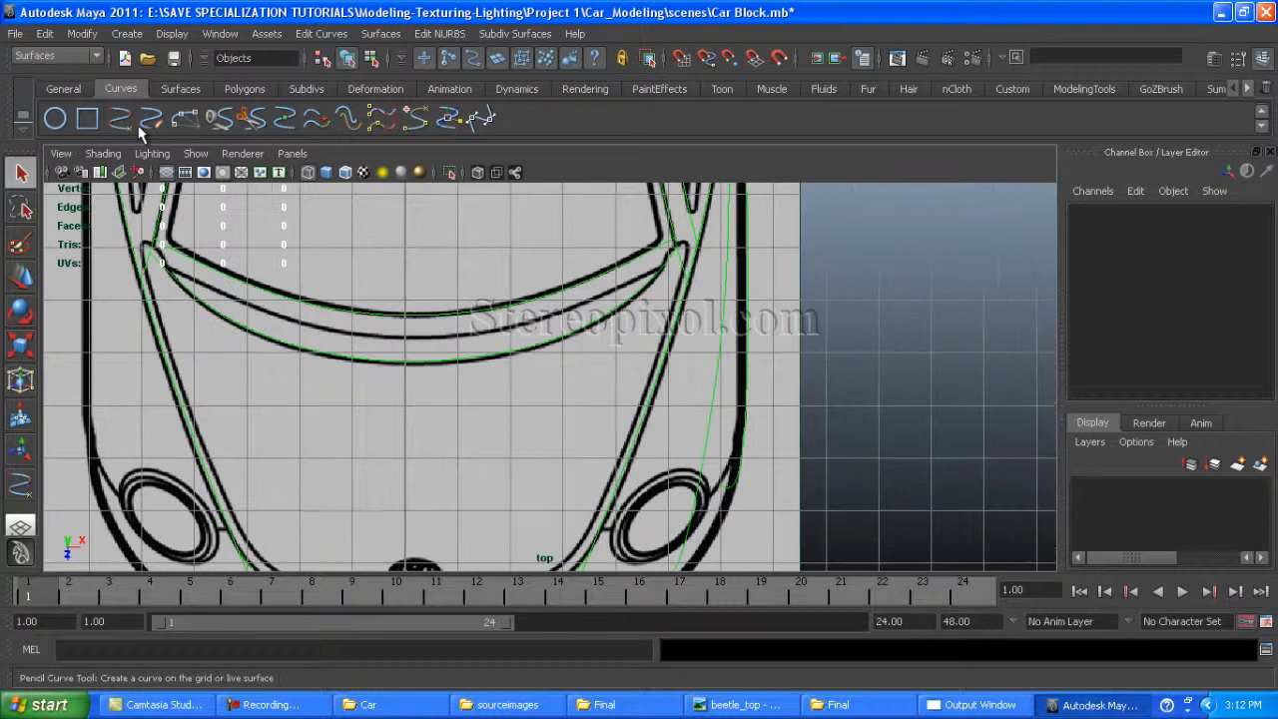
mouse_move(727, 319)
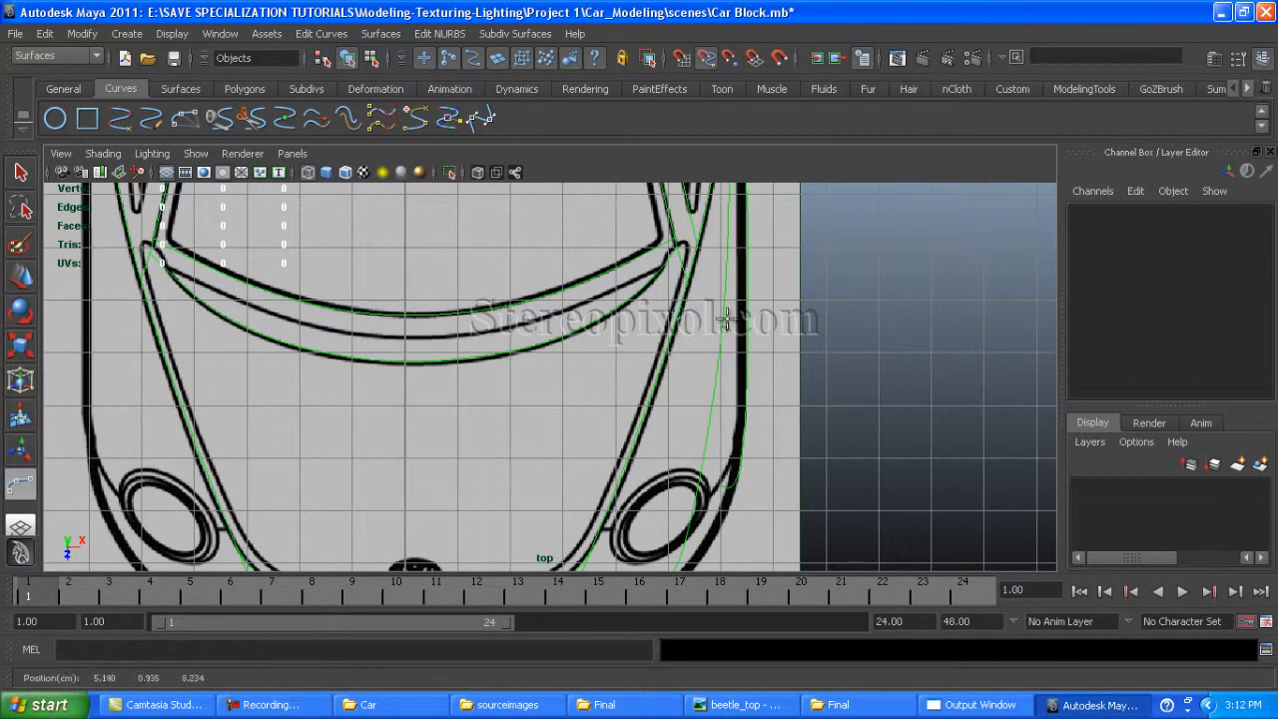
mouse_move(407, 408)
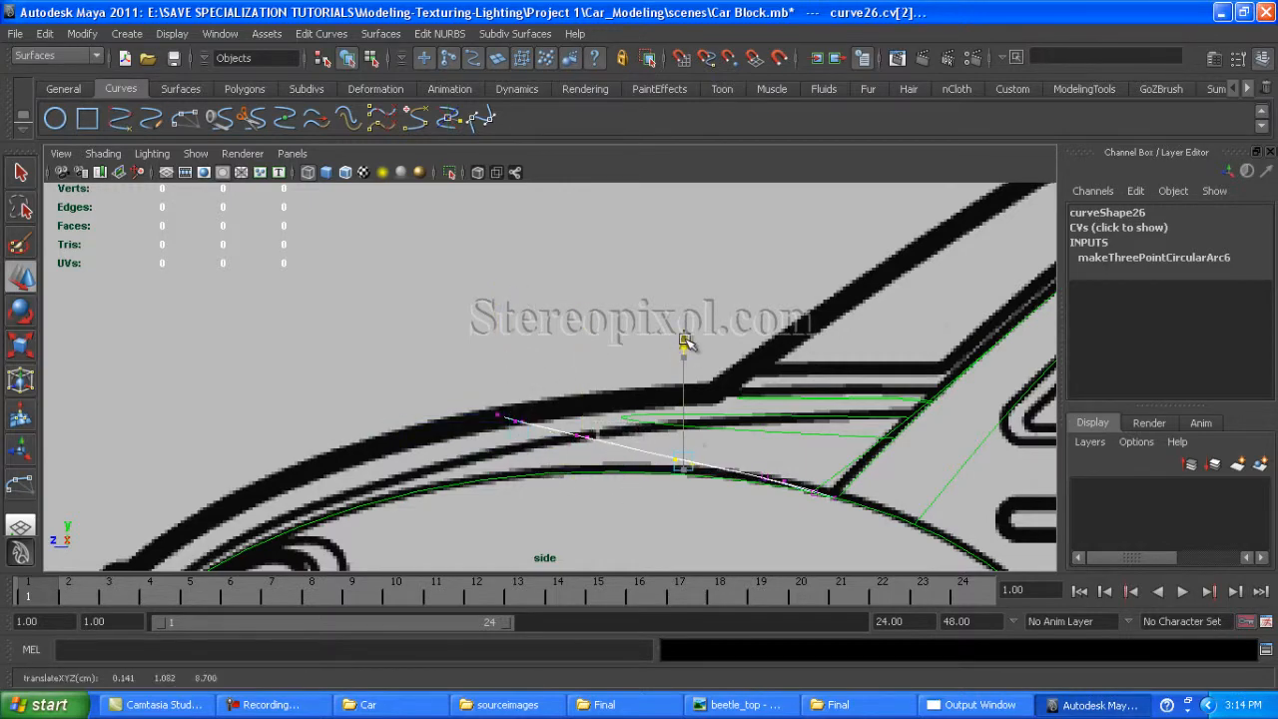
Raise curve26's CV 2 to the hood profile and view it within the whole car cage
left_click_drag(683, 344, 958, 403)
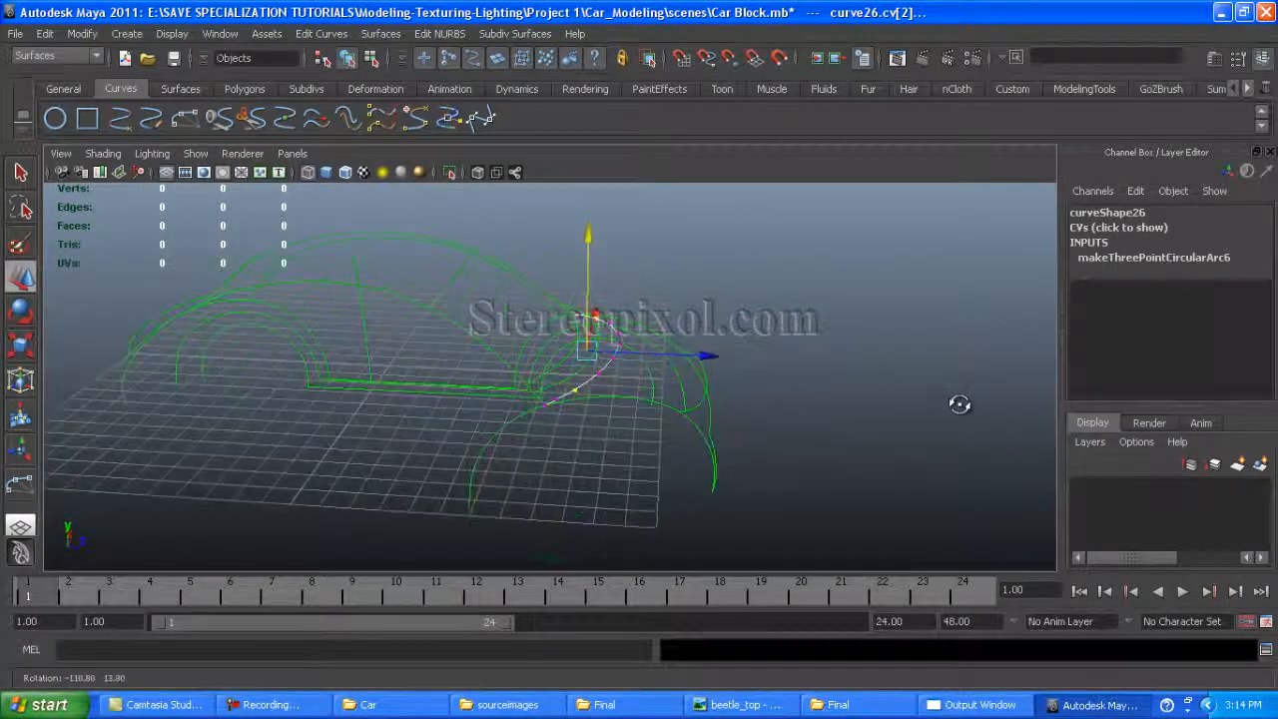